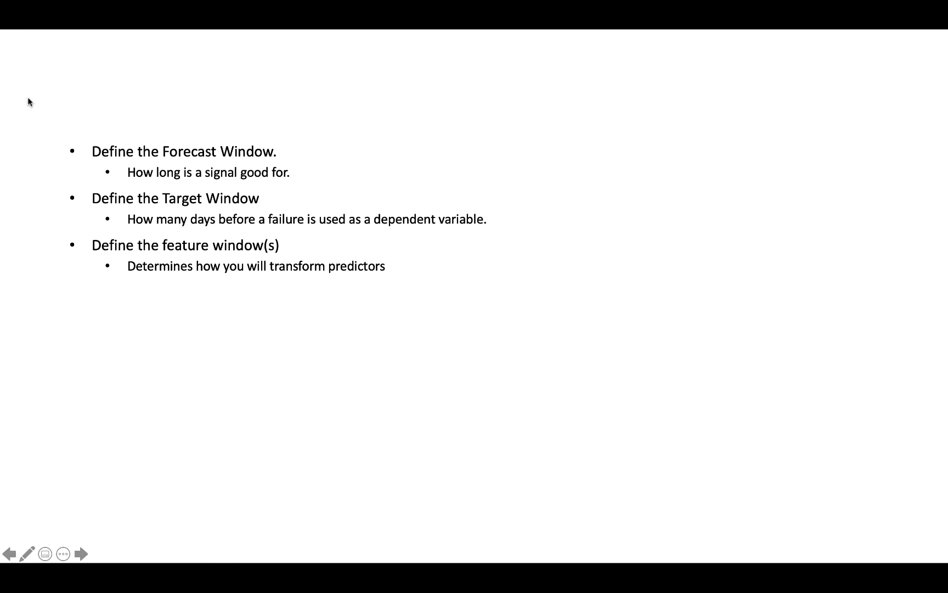
mouse_move(84, 76)
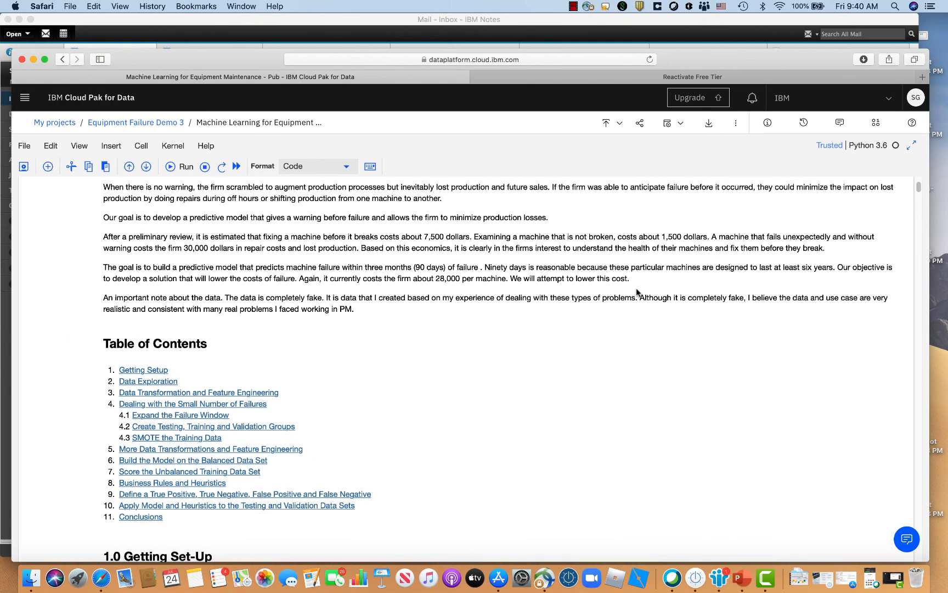
Step: Scroll past setup, data loading and exploration to the running summaries and the feature_window=21 cell
scroll("up", 3)
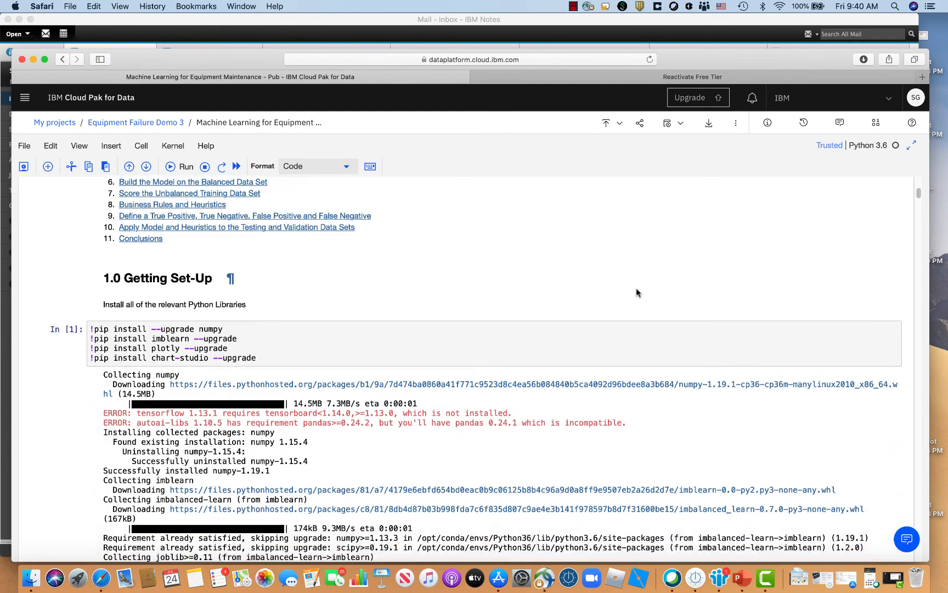
scroll("down", 3)
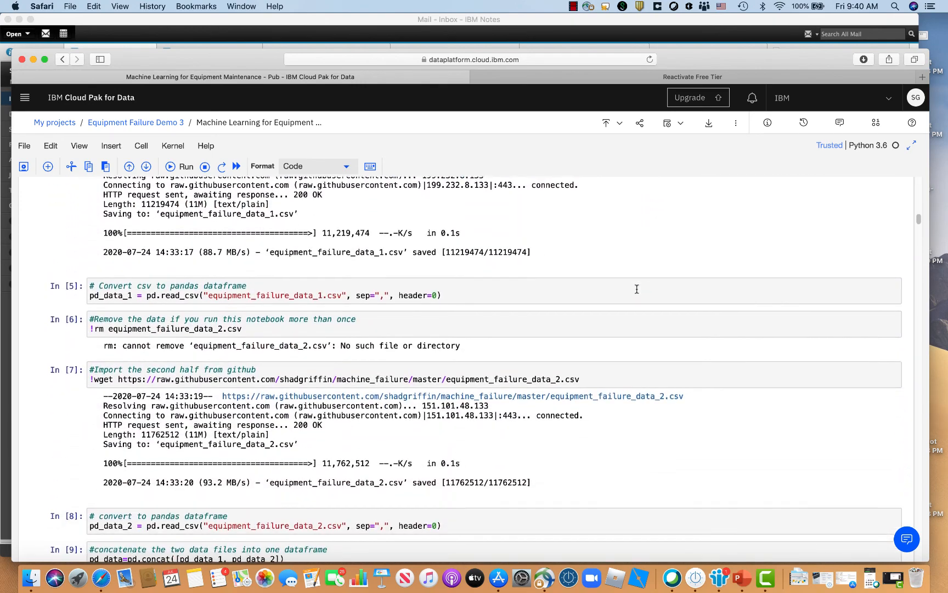
scroll("down", 3)
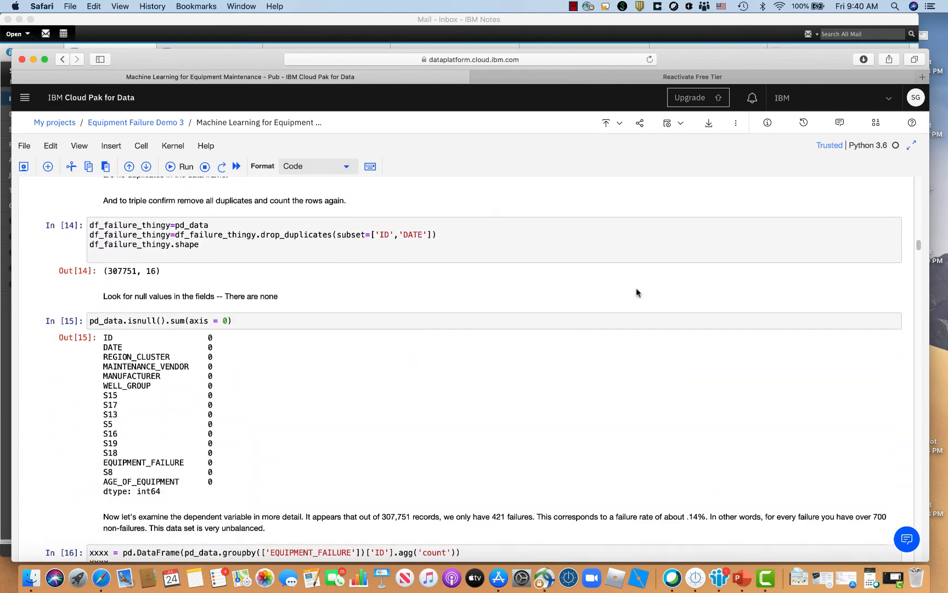
scroll("down", 3)
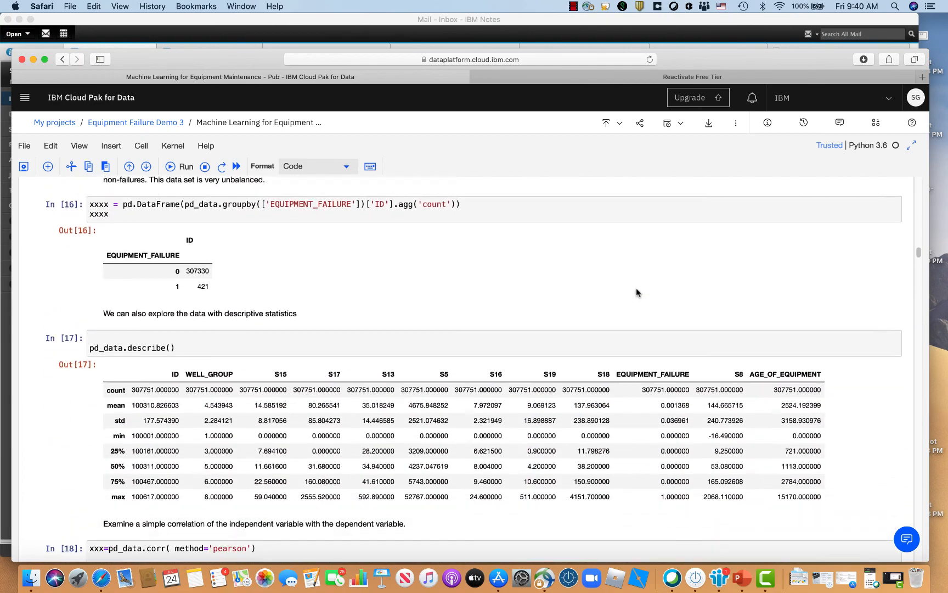
scroll("down", 3)
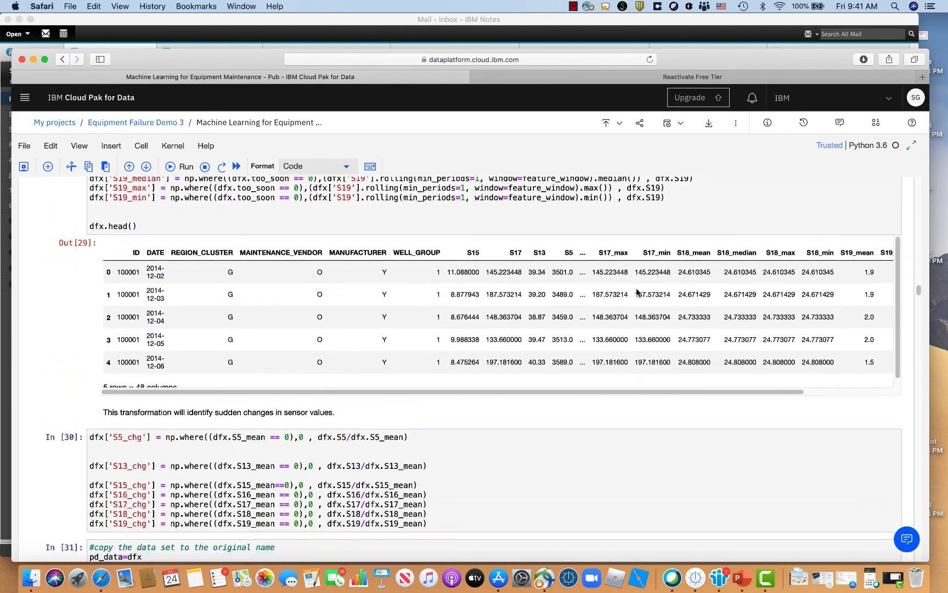
scroll("down", 3)
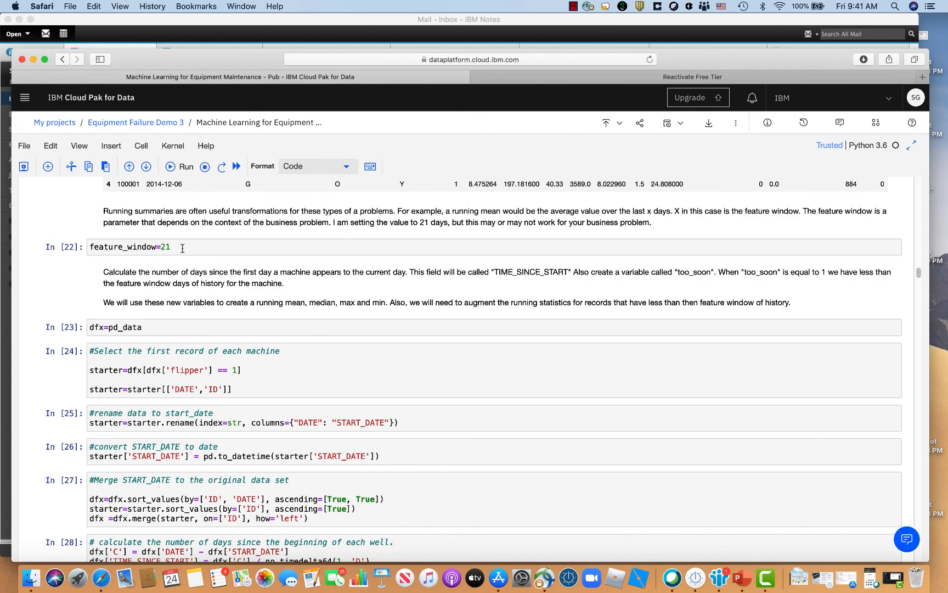
Step: Scroll past the rolling mean, median, max and min cells to the target_window=28 cell
scroll("down", 3)
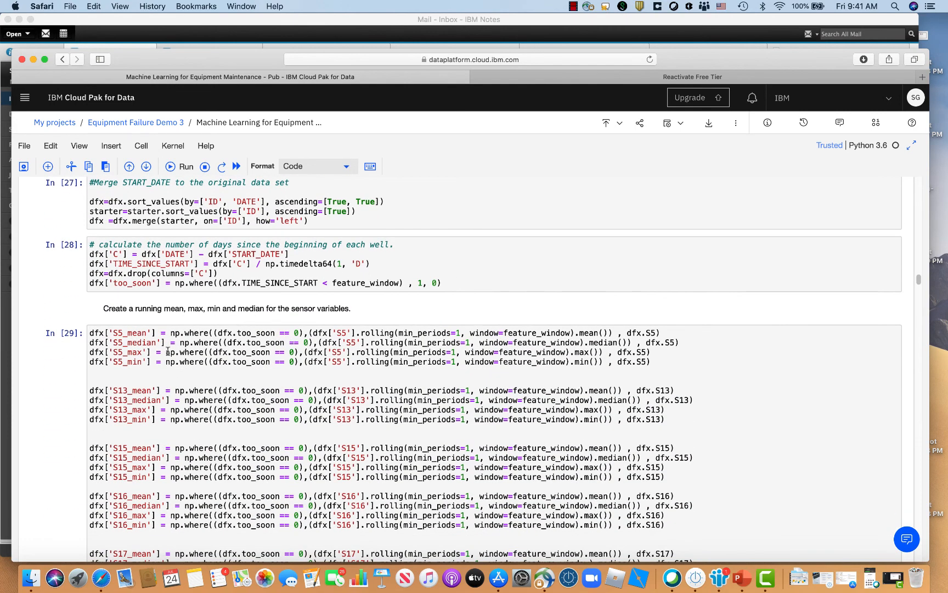
mouse_move(149, 342)
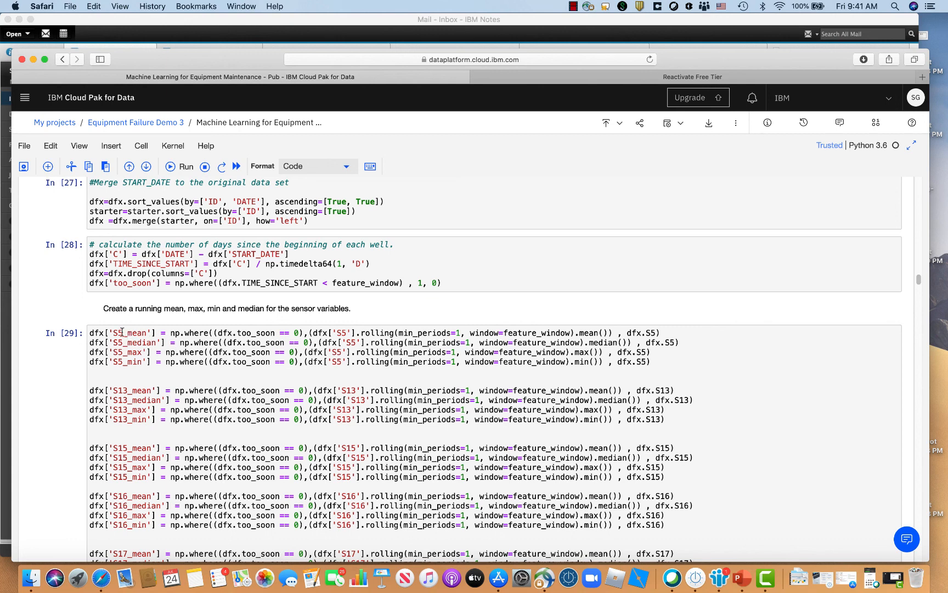
mouse_move(538, 319)
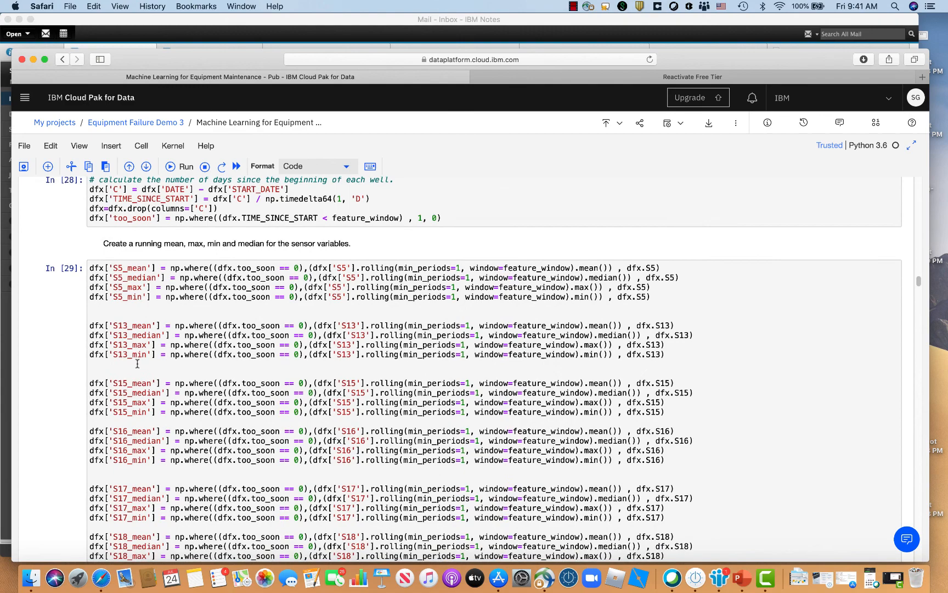
scroll("down", 3)
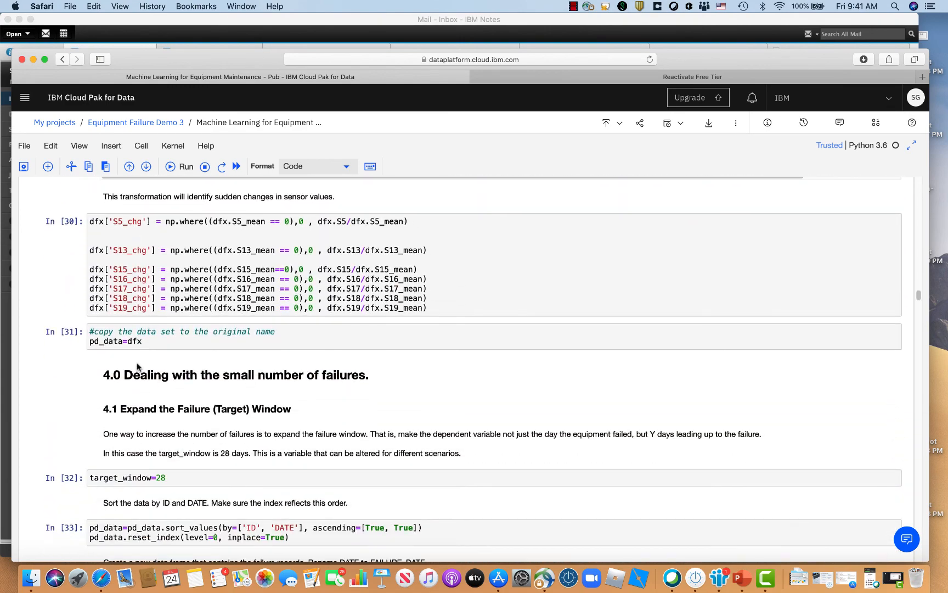
Step: Select the target_window cell and scroll to the MODELING_GROUP failure counts and df_training cells
scroll("down", 3)
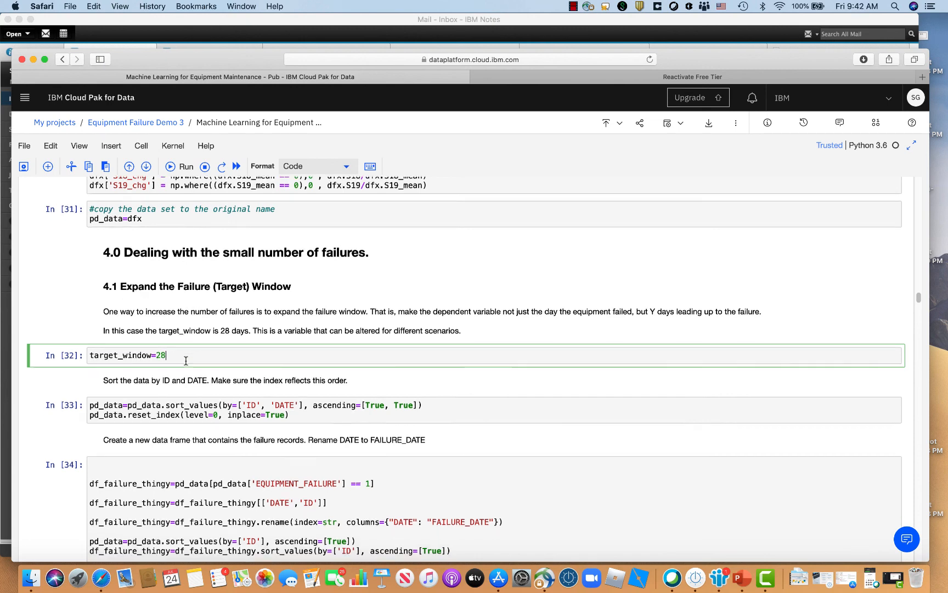
scroll("down", 3)
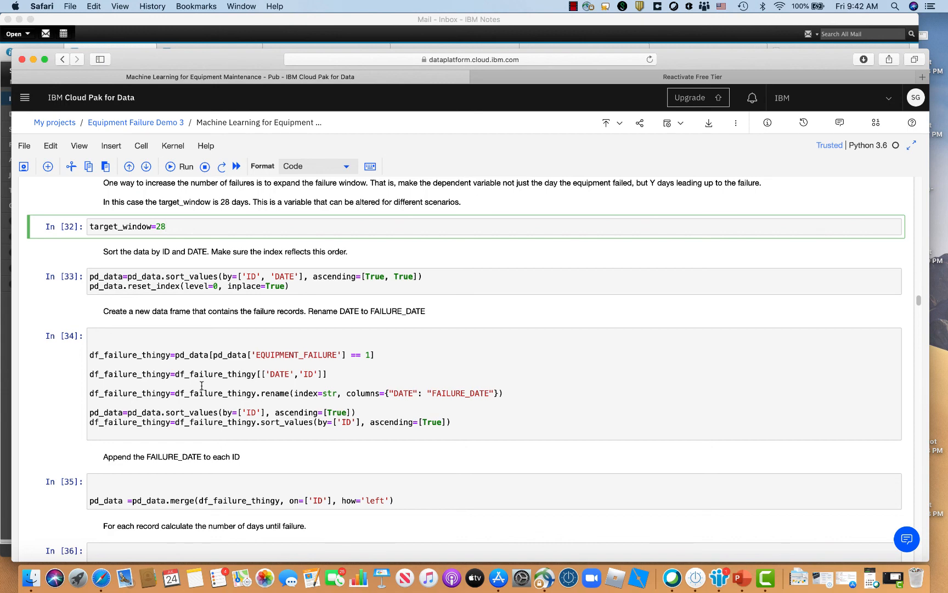
left_click(166, 226)
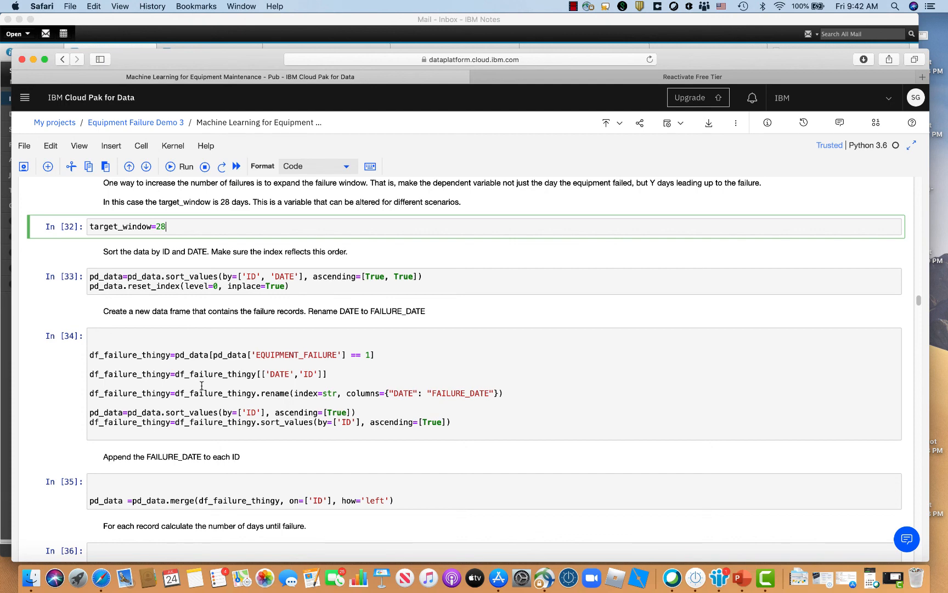
scroll("down", 3)
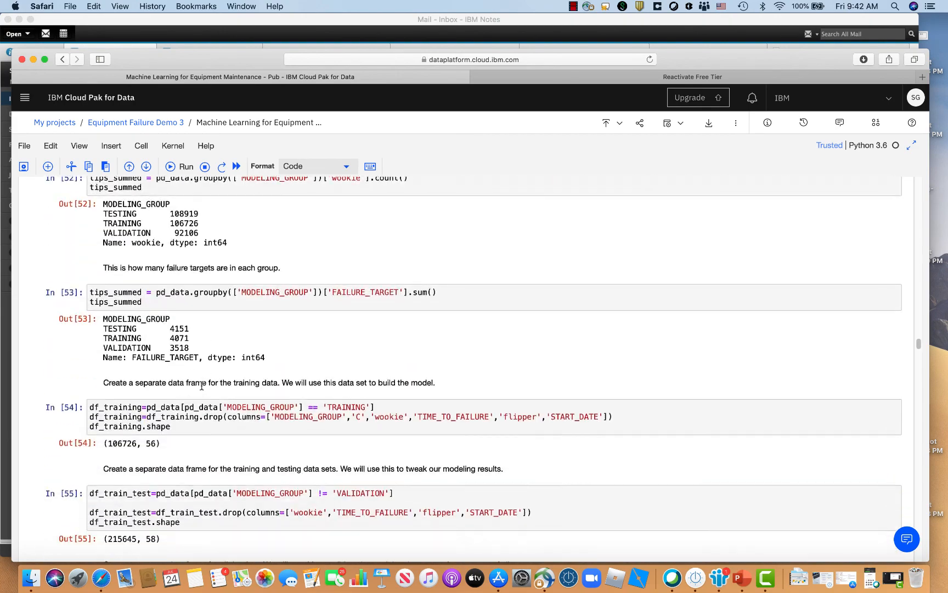
Step: Scroll through the model report and confusion matrices, select the forecast_window=90 cell, reach the SIGNAL_ID cells
scroll("down", 3)
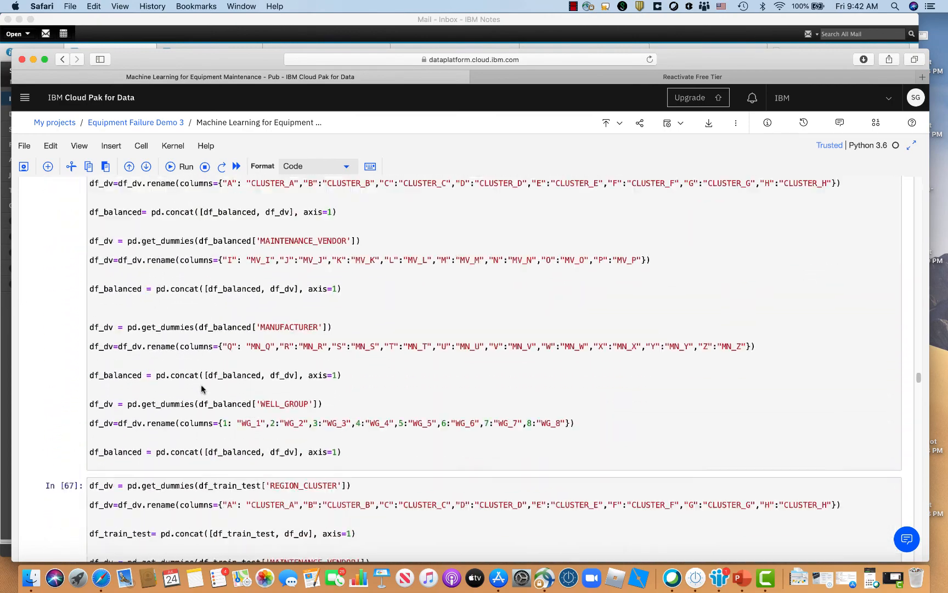
scroll("down", 3)
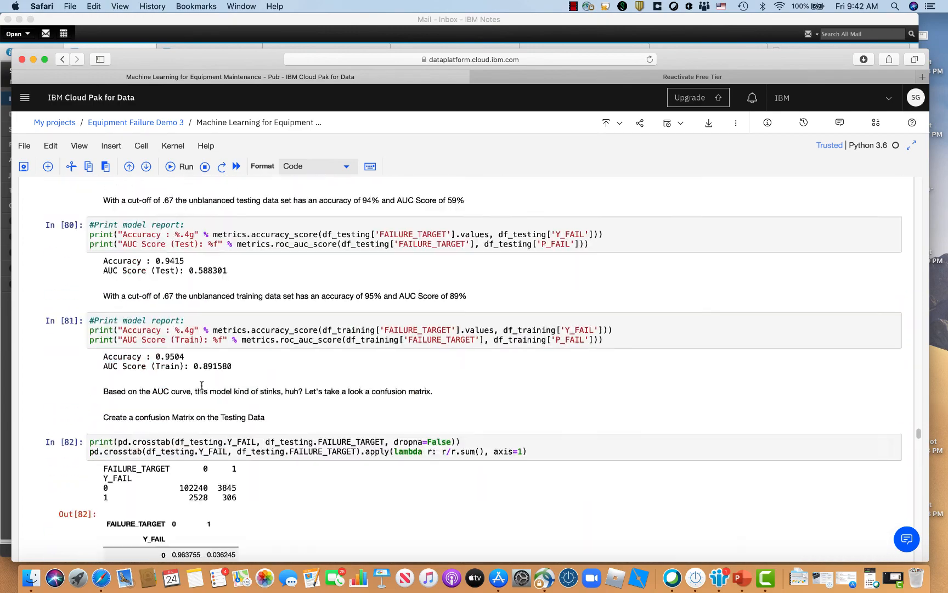
scroll("down", 3)
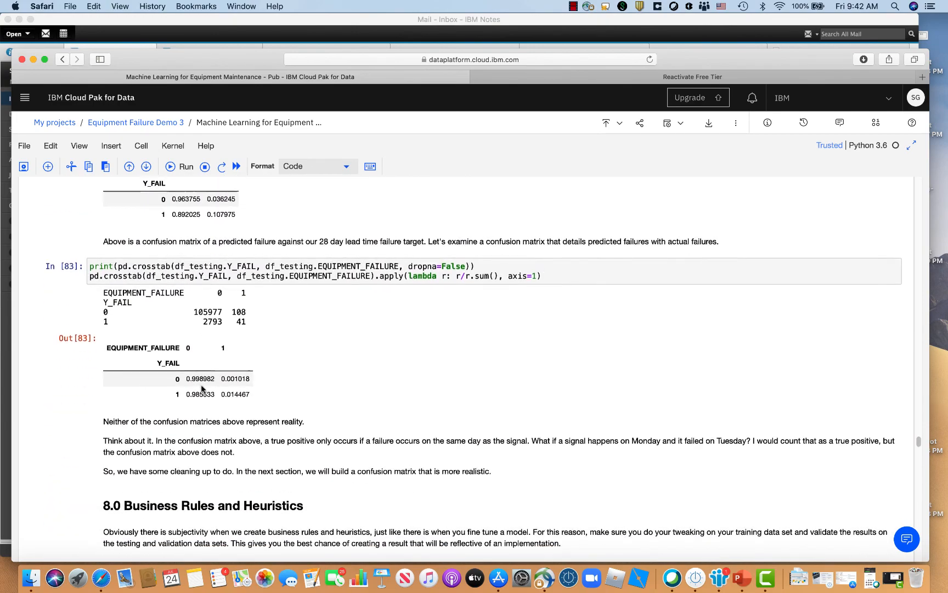
scroll("down", 3)
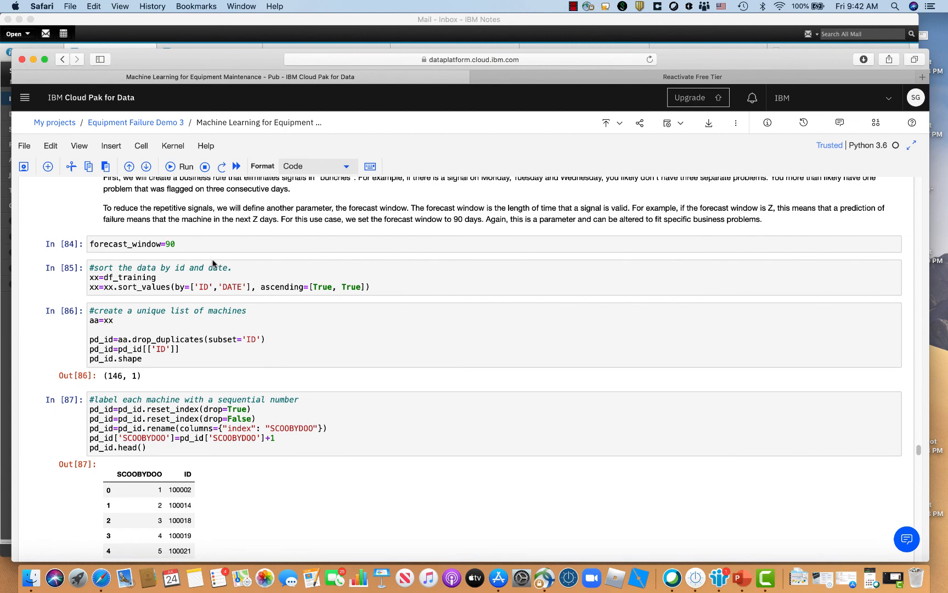
left_click(181, 244)
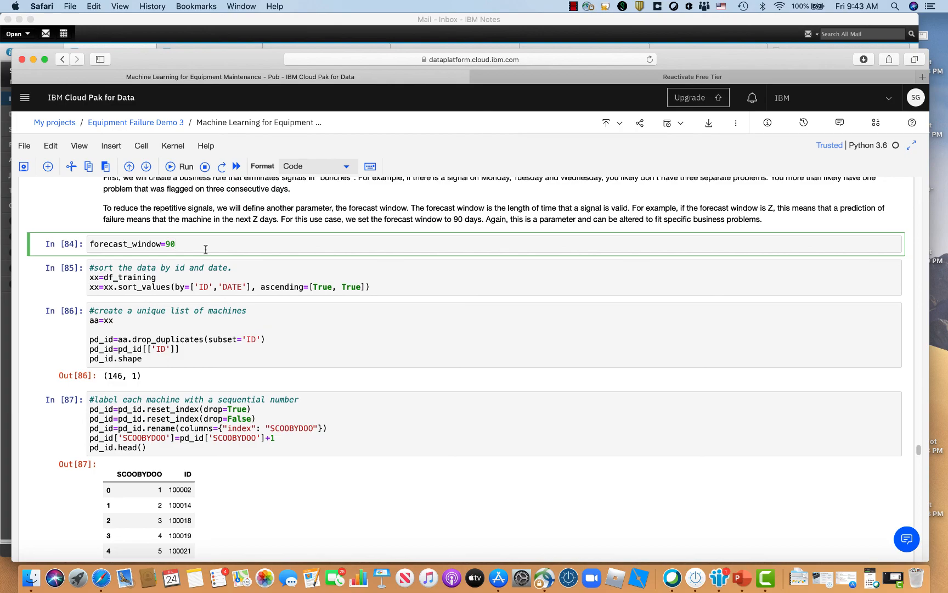
scroll("down", 3)
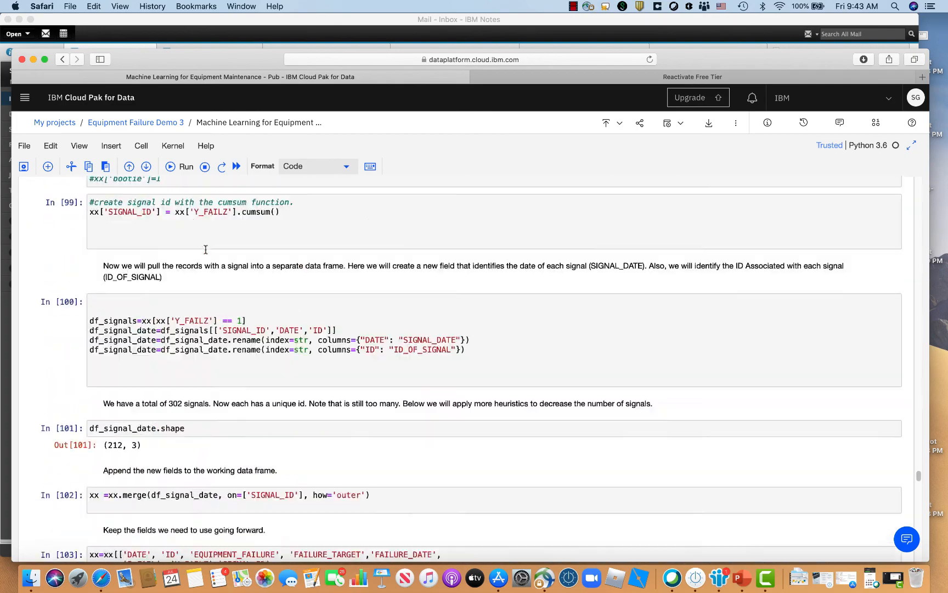
scroll("down", 3)
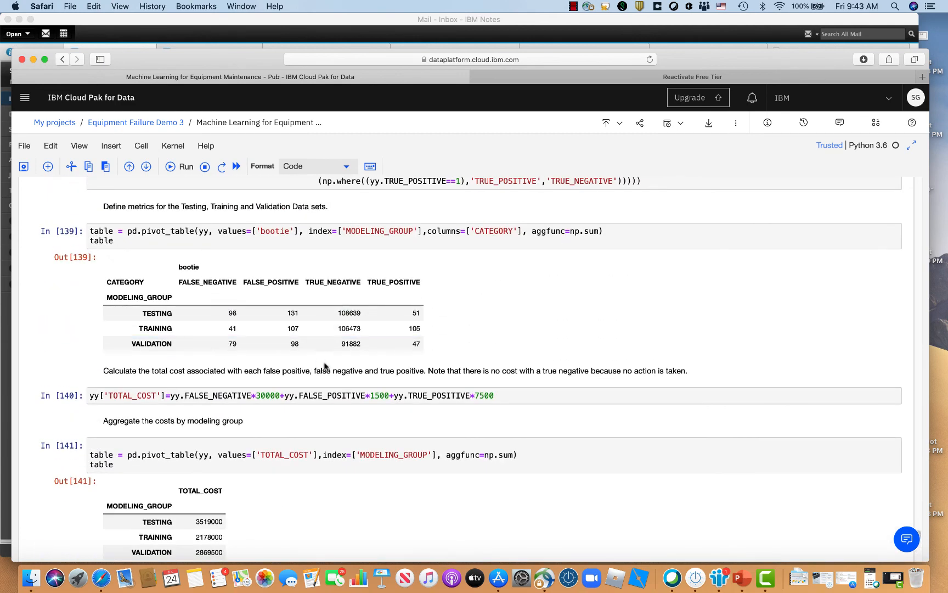
mouse_move(337, 283)
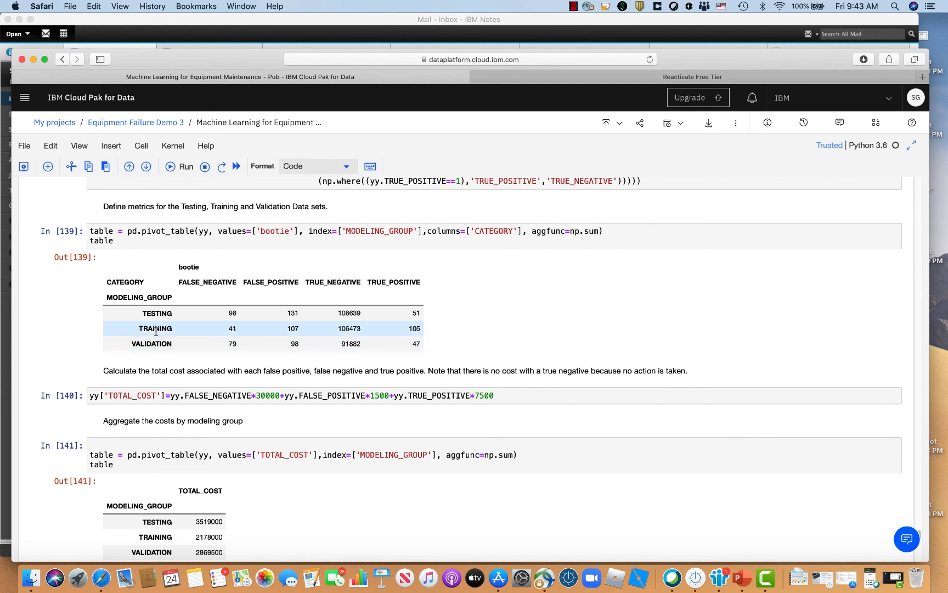
mouse_move(188, 333)
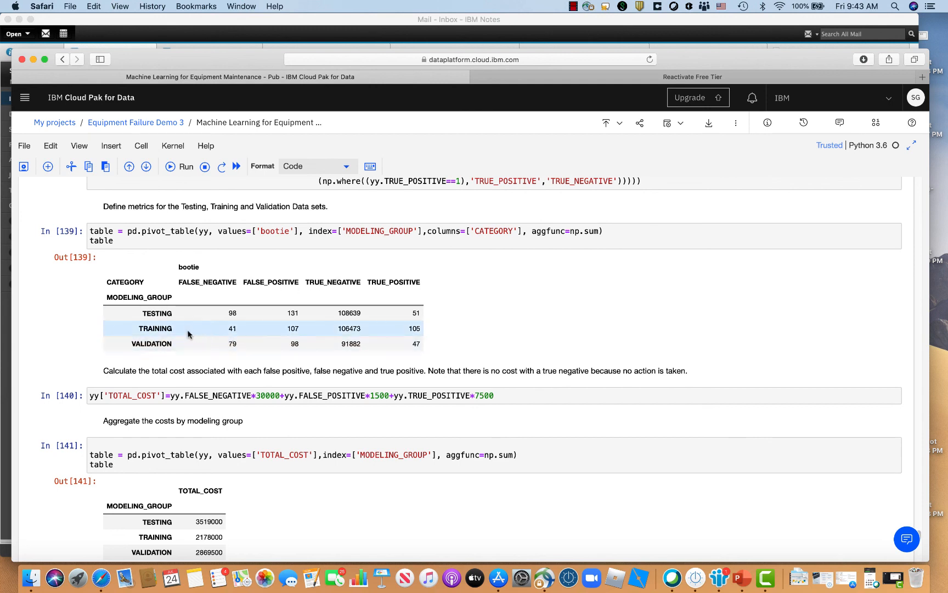
mouse_move(296, 344)
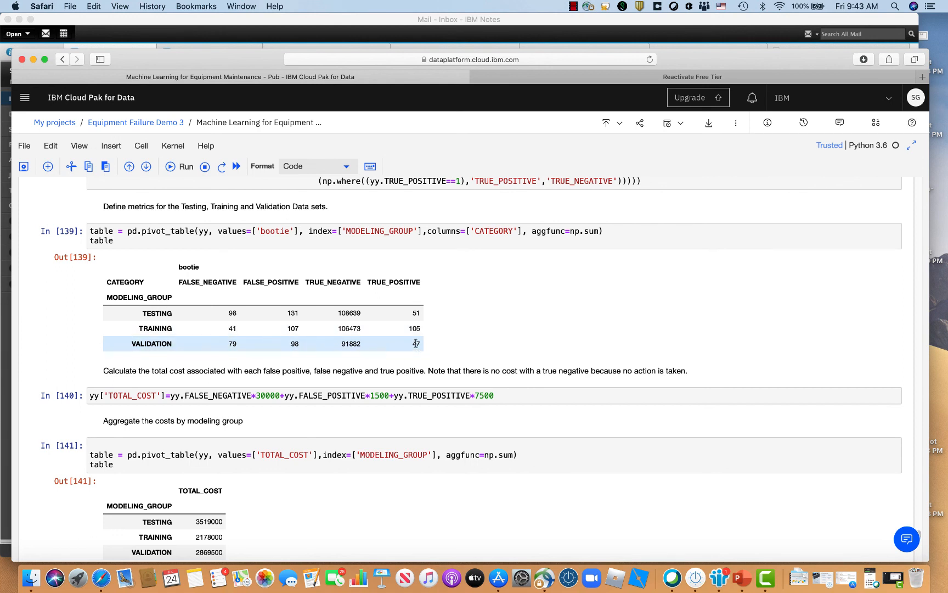
mouse_move(406, 353)
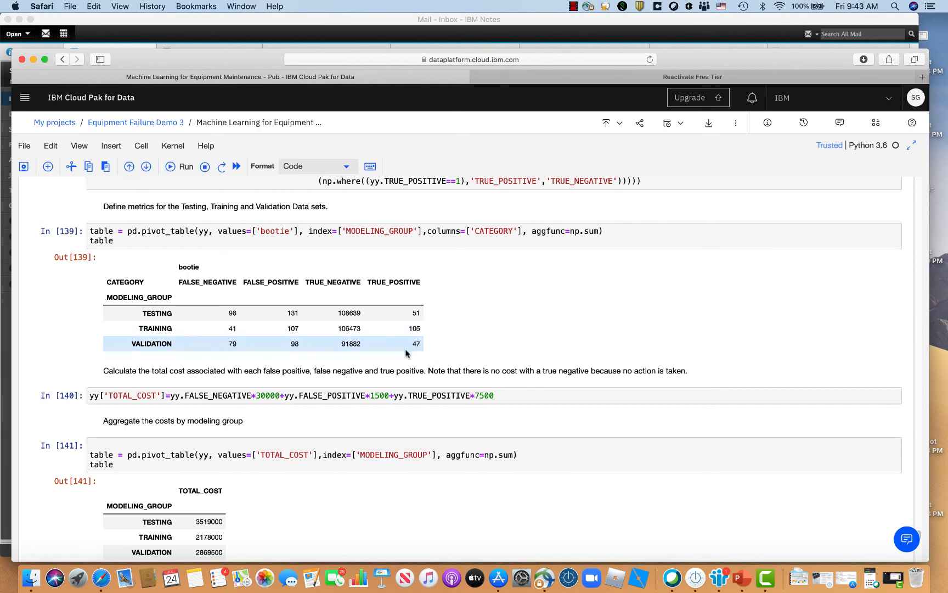
mouse_move(372, 355)
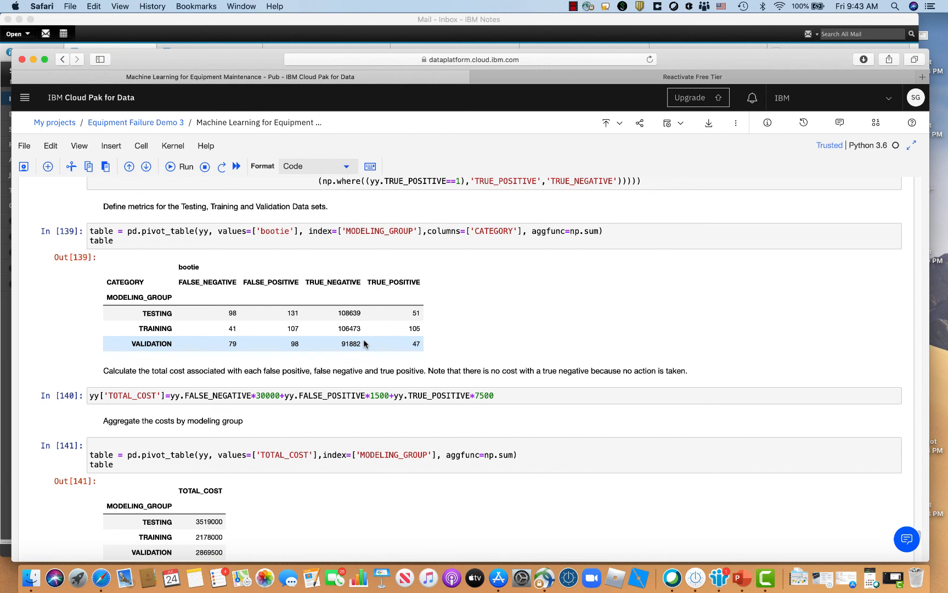
mouse_move(420, 355)
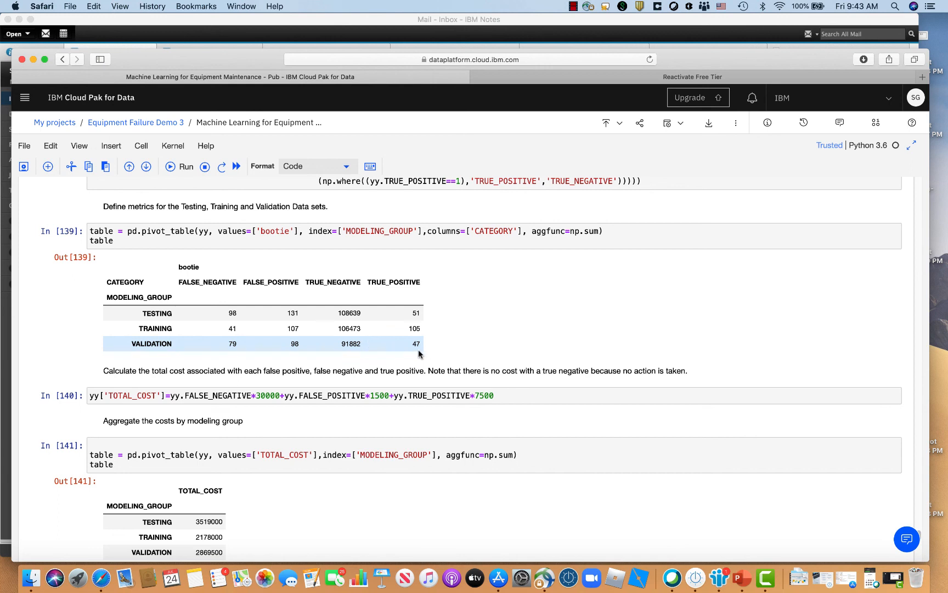
mouse_move(310, 345)
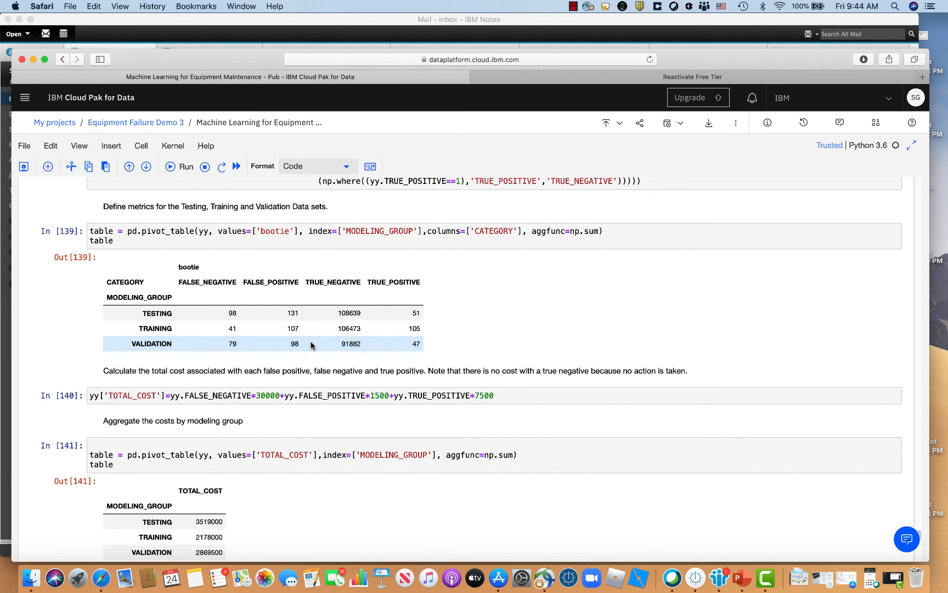
mouse_move(391, 351)
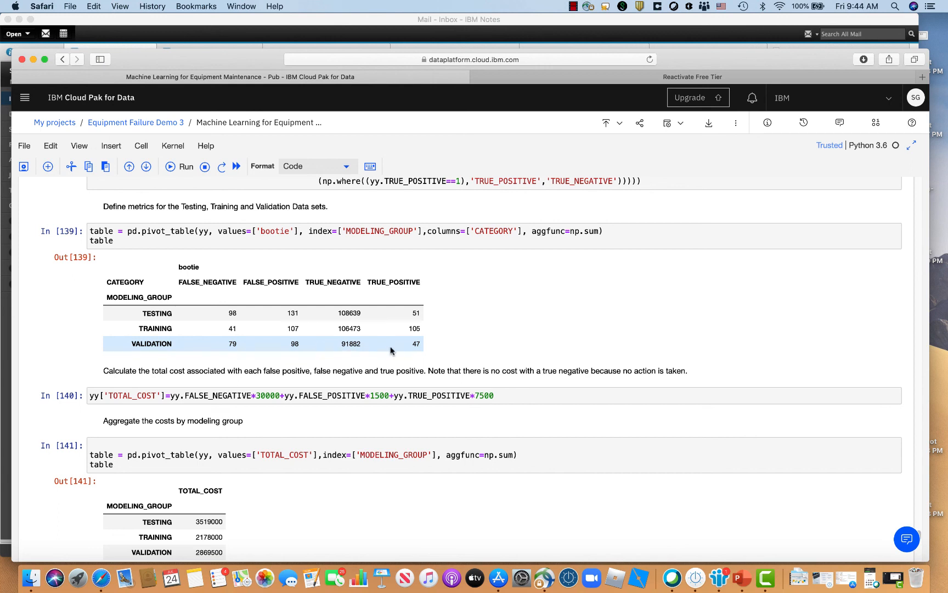
mouse_move(411, 346)
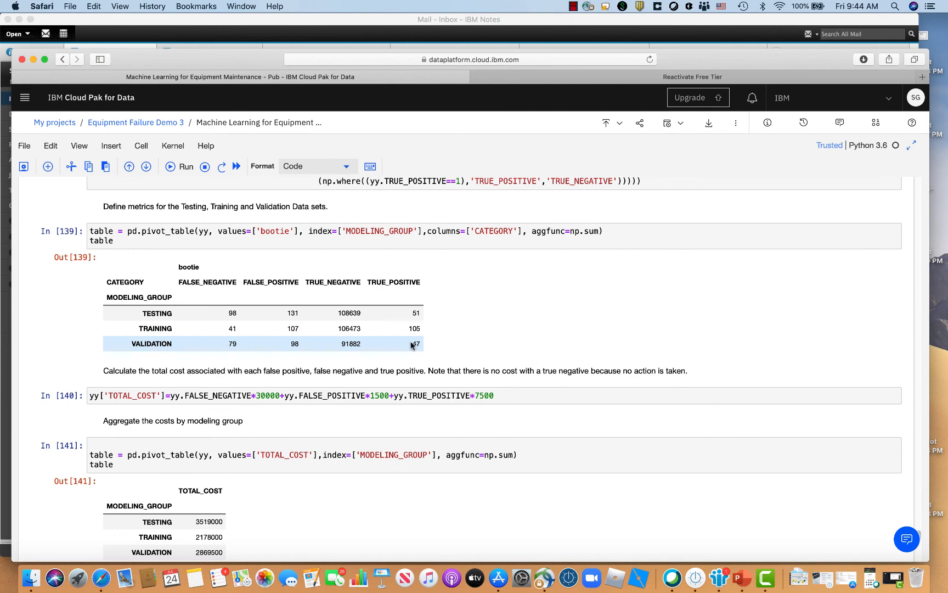
Step: Scroll to the Out[149] table of TOTAL_COST, WELLS, AVERAGE_COST and LIFT per modeling group
scroll("down", 3)
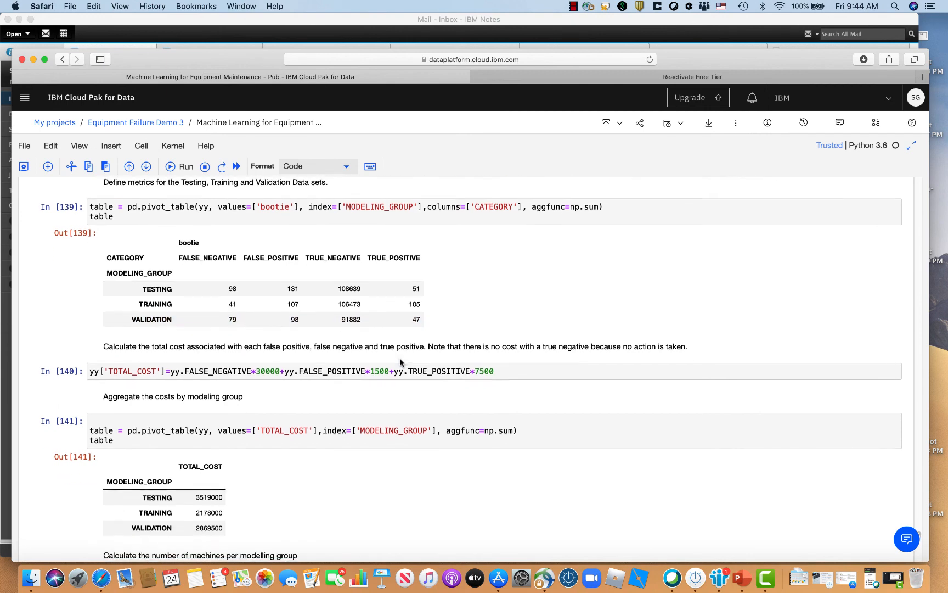
scroll("down", 3)
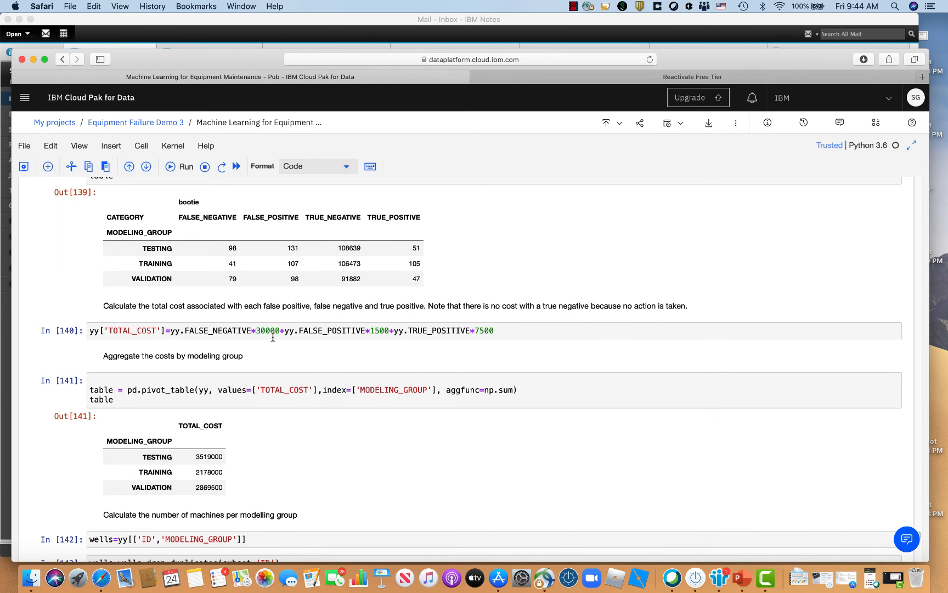
mouse_move(475, 345)
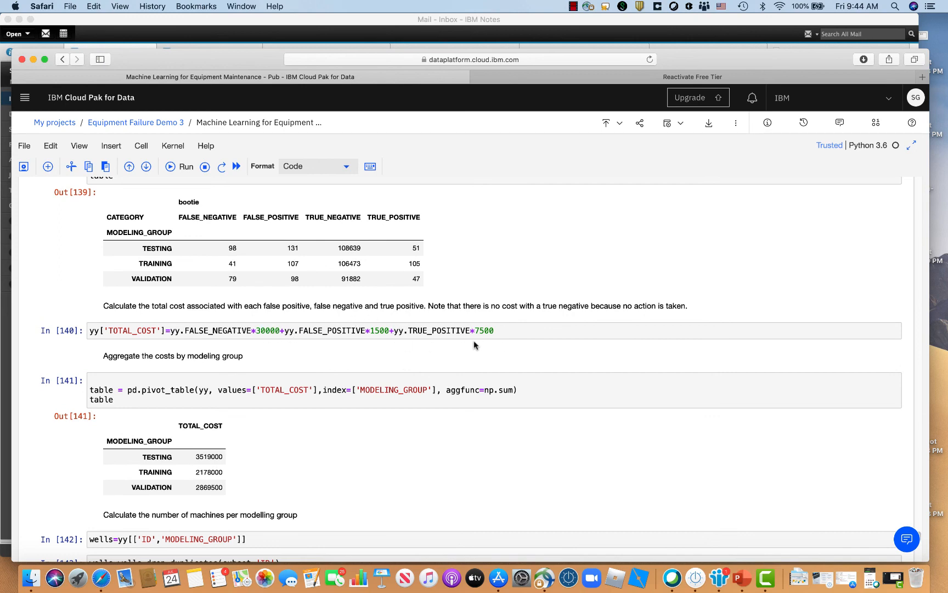
scroll("down", 3)
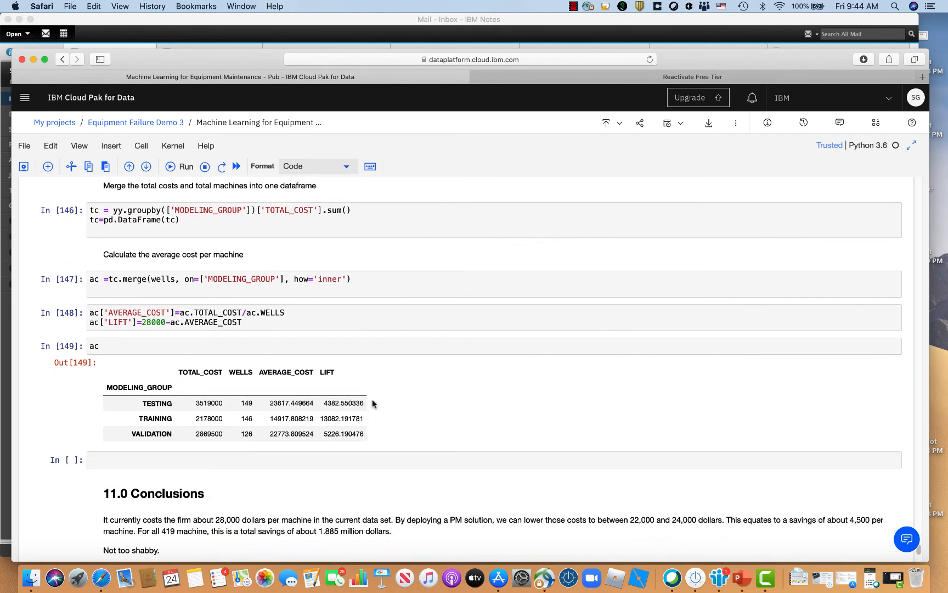
Step: Review the Out[149] lift rows, then return to the Out[139] and Out[141] pivot tables
scroll("down", 3)
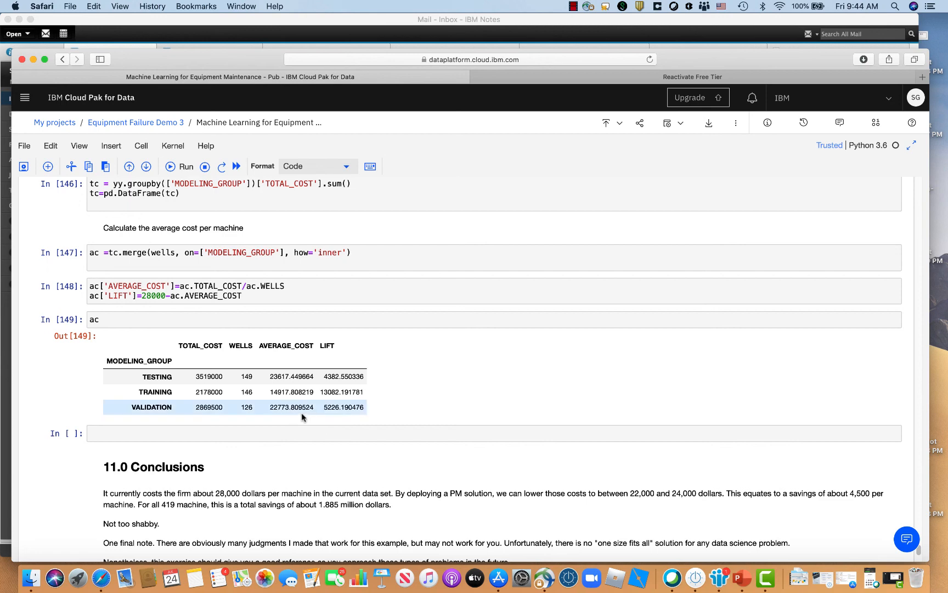
mouse_move(293, 408)
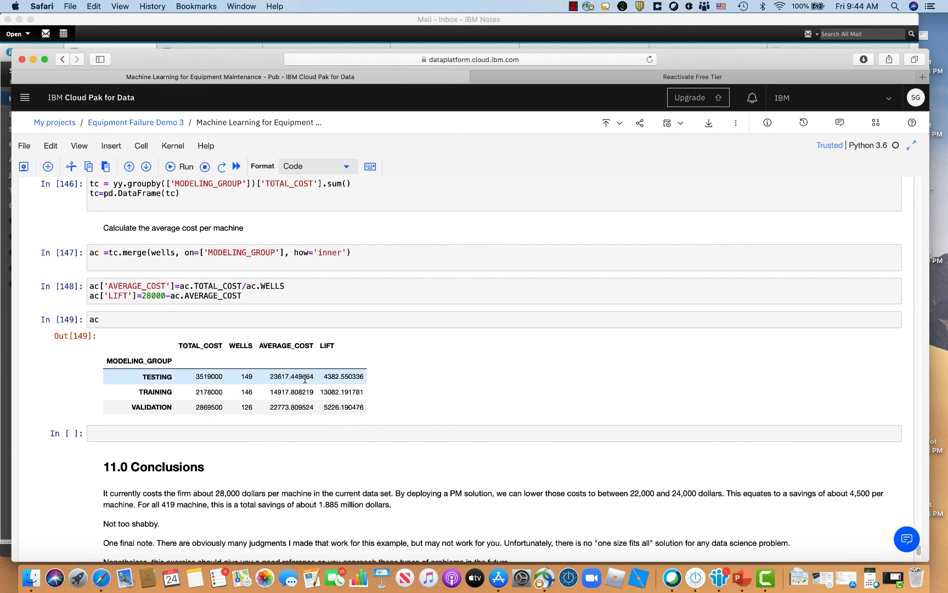
mouse_move(290, 392)
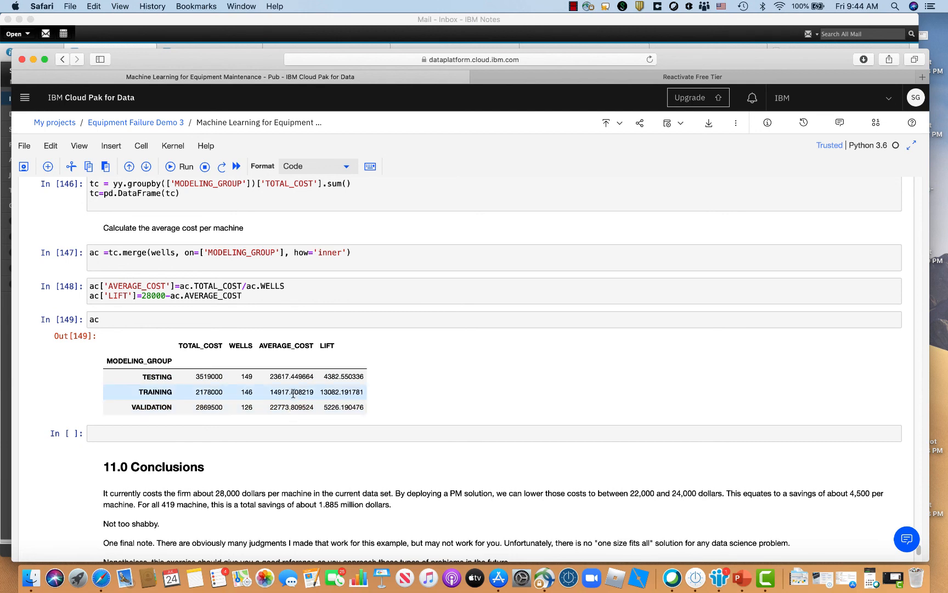
mouse_move(339, 397)
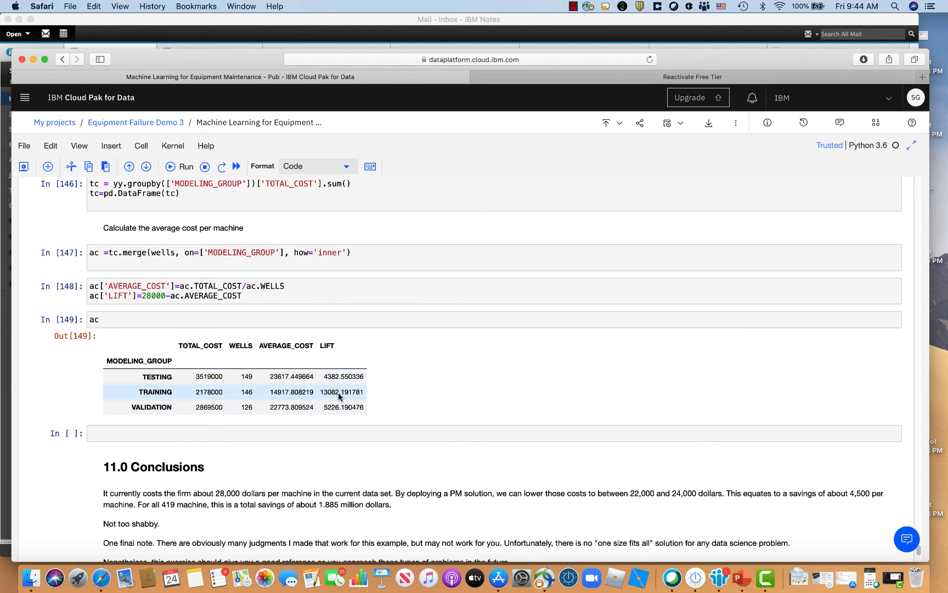
mouse_move(336, 368)
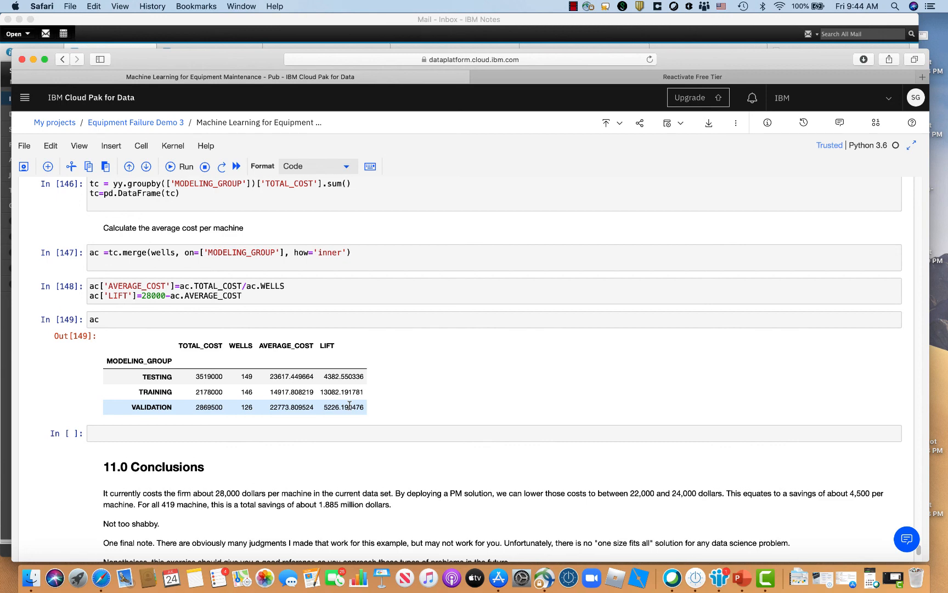
scroll("down", 3)
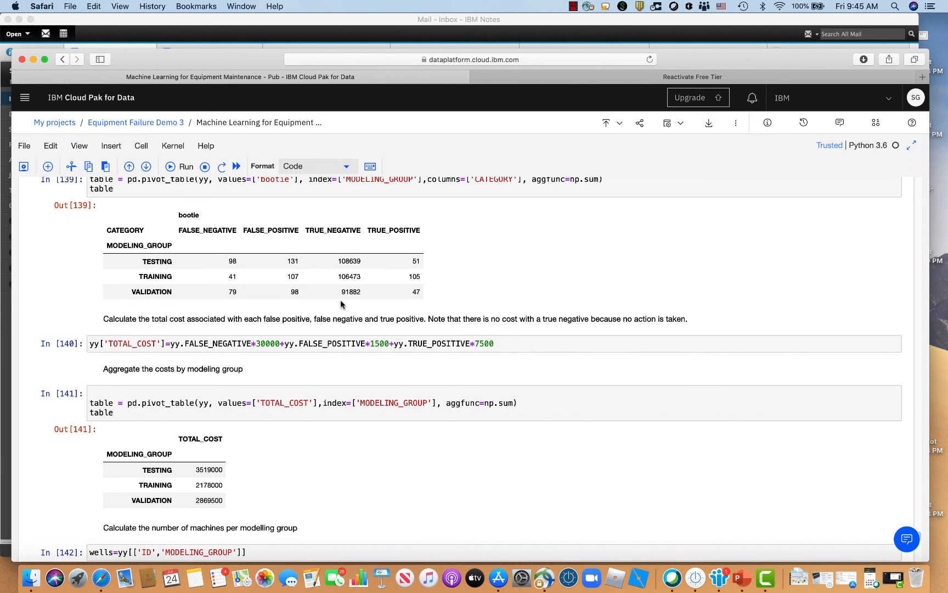
mouse_move(363, 276)
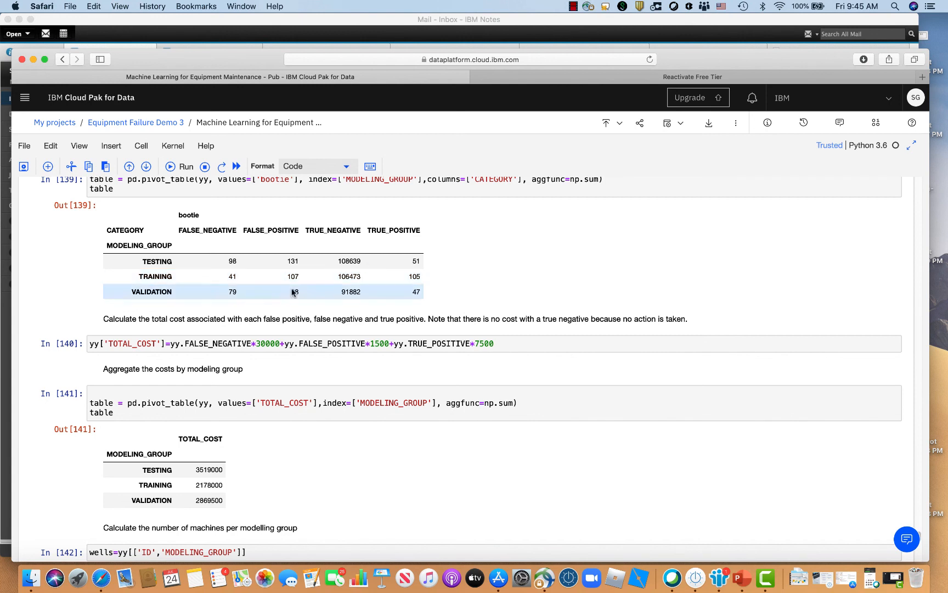
mouse_move(308, 306)
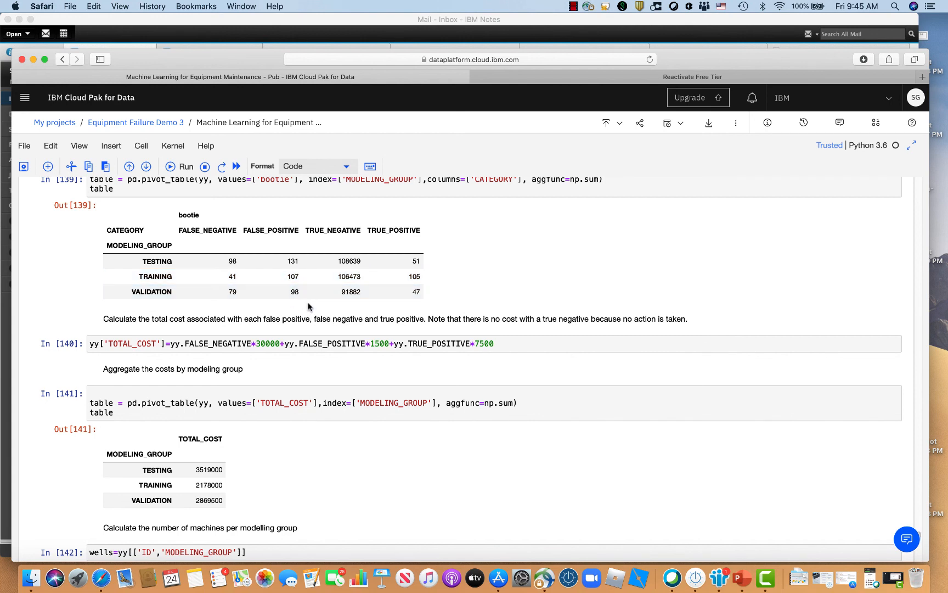
mouse_move(309, 303)
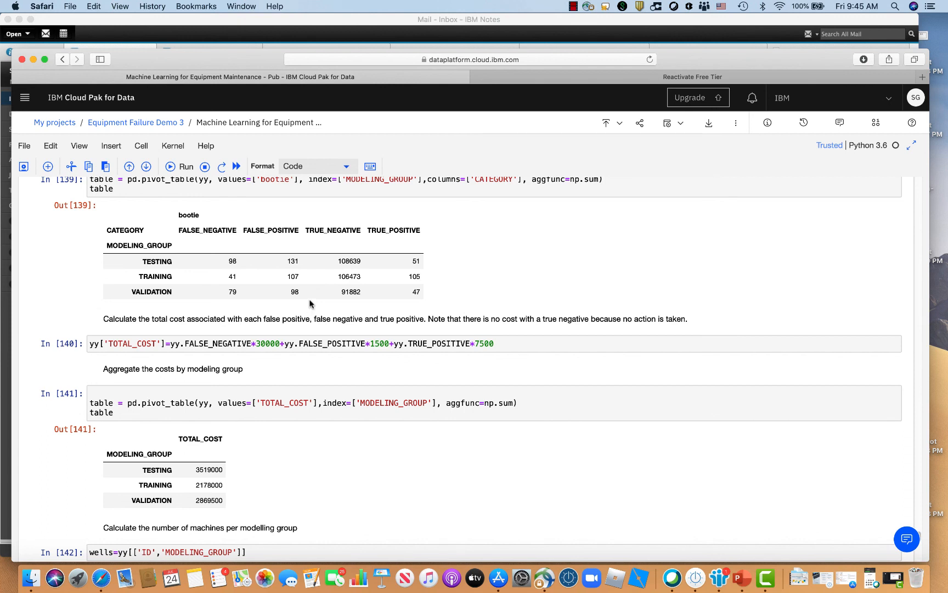